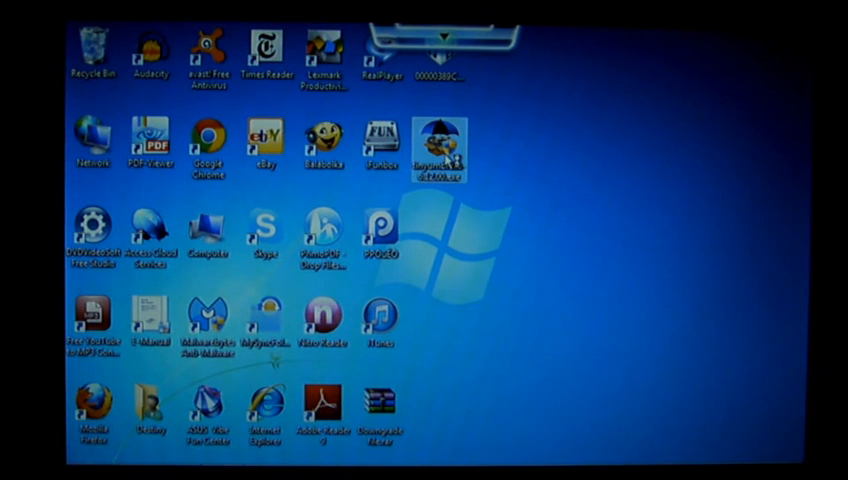
{"action": "mouse_move", "coordinate": [440, 136]}
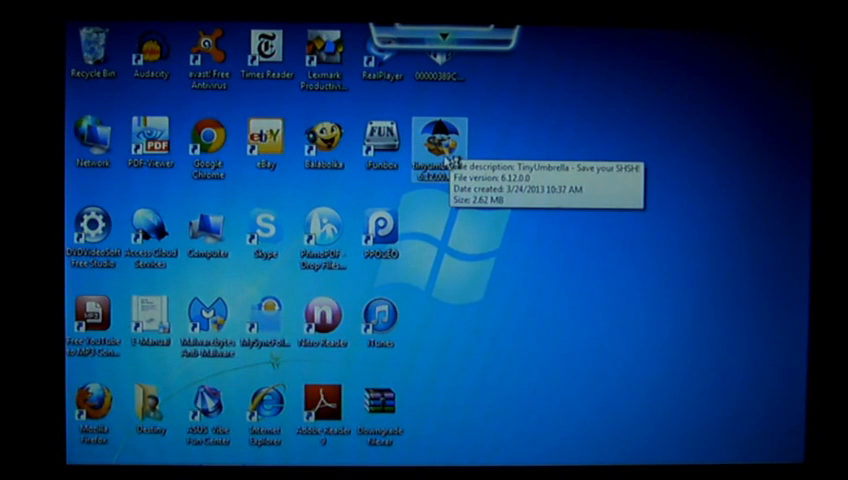
{"action": "mouse_move", "coordinate": [638, 208]}
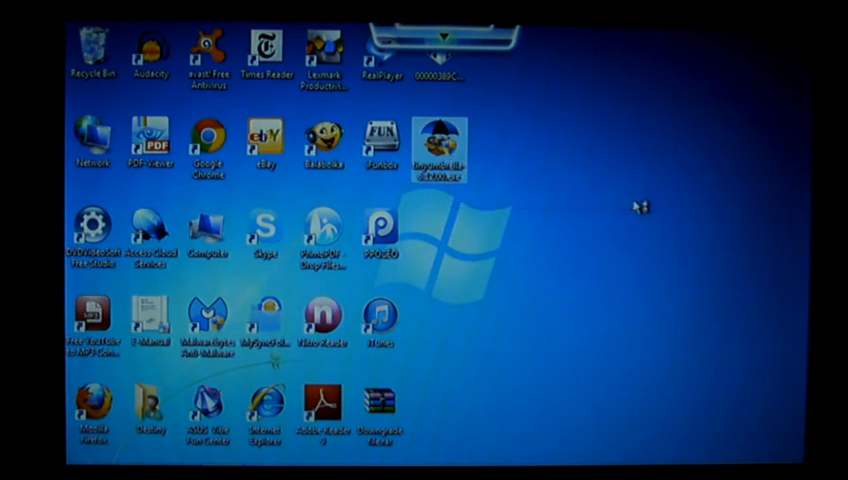
{"action": "mouse_move", "coordinate": [618, 220]}
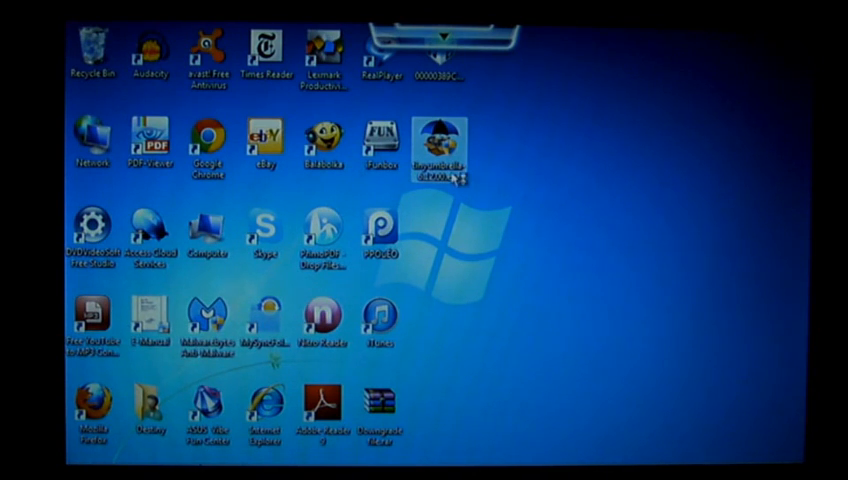
{"action": "mouse_move", "coordinate": [436, 156]}
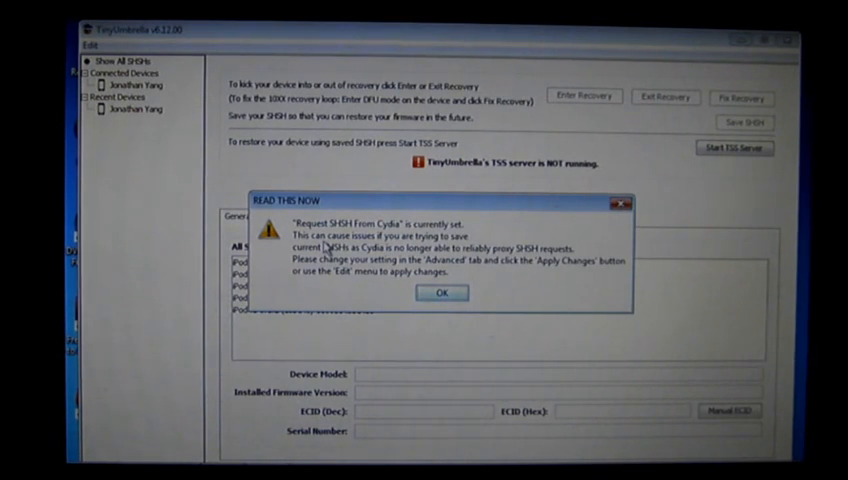
- Acknowledge the 'READ THIS NOW' Cydia SHSH warning with OK so the saved SHSH list appears
{"action": "left_click", "coordinate": [440, 292]}
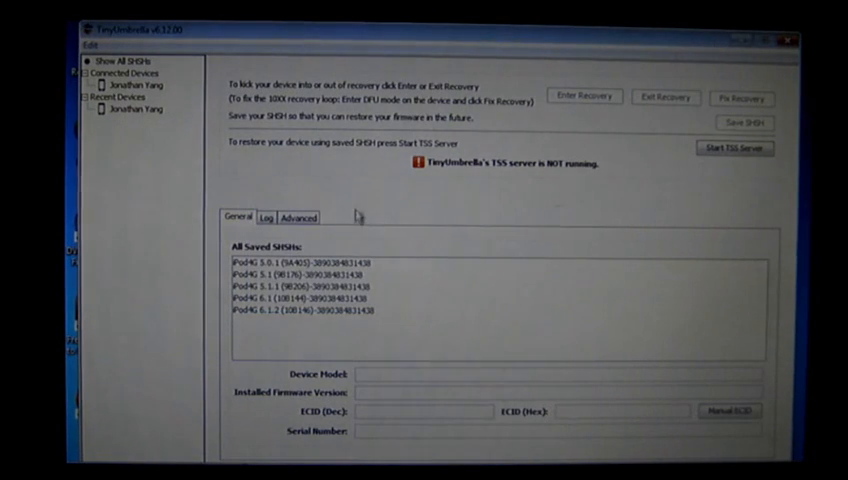
{"action": "mouse_move", "coordinate": [288, 236]}
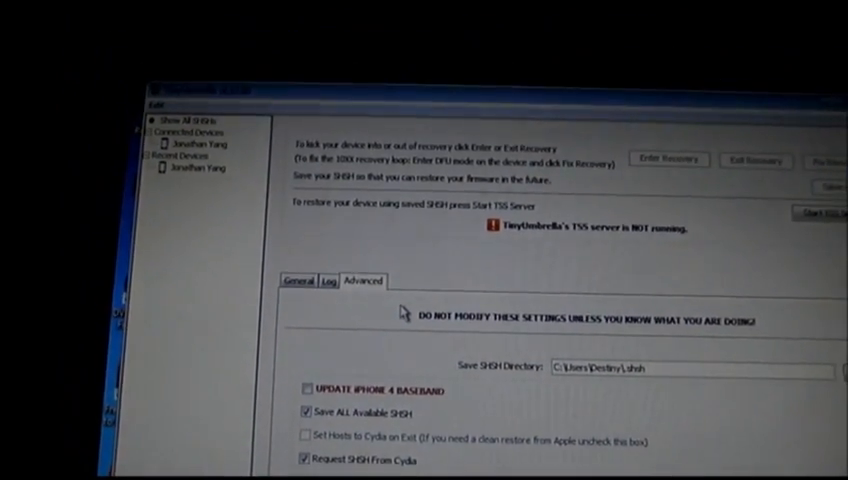
- Enable 'Save ALL Available SHSH' in Advanced, confirm five cached files in the Log, return to General
{"action": "scroll", "scroll_direction": "down", "scroll_amount": 3}
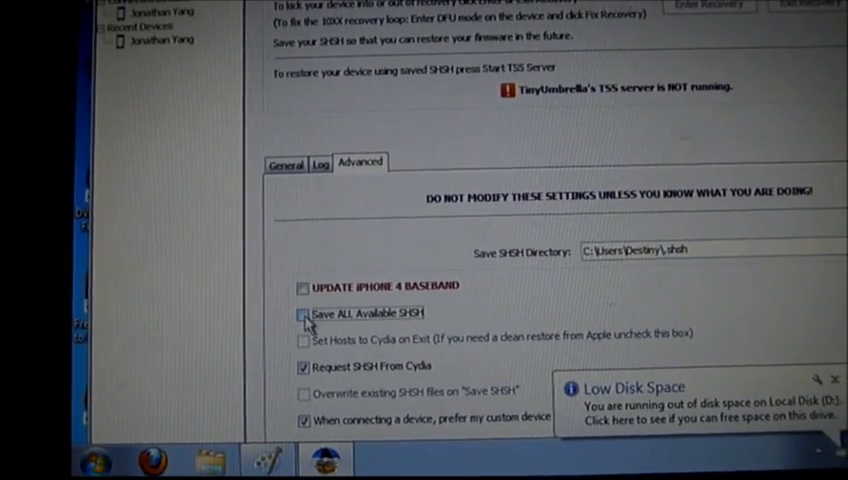
{"action": "left_click", "coordinate": [296, 312]}
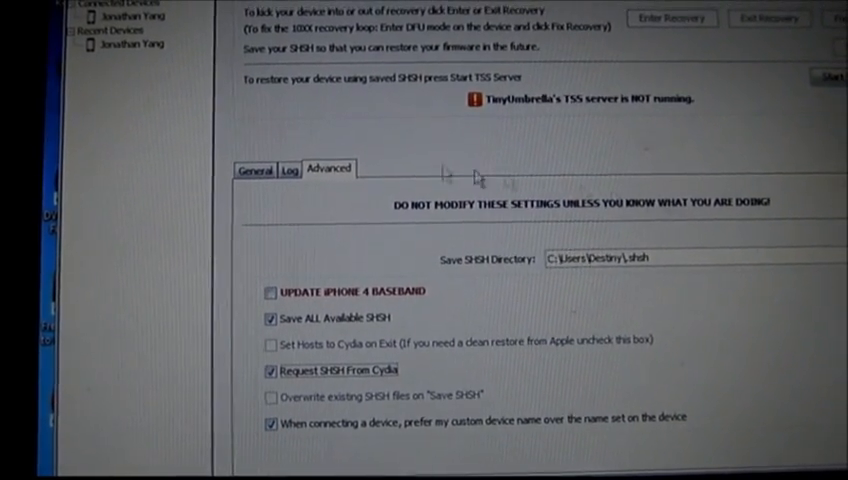
{"action": "left_click", "coordinate": [288, 184]}
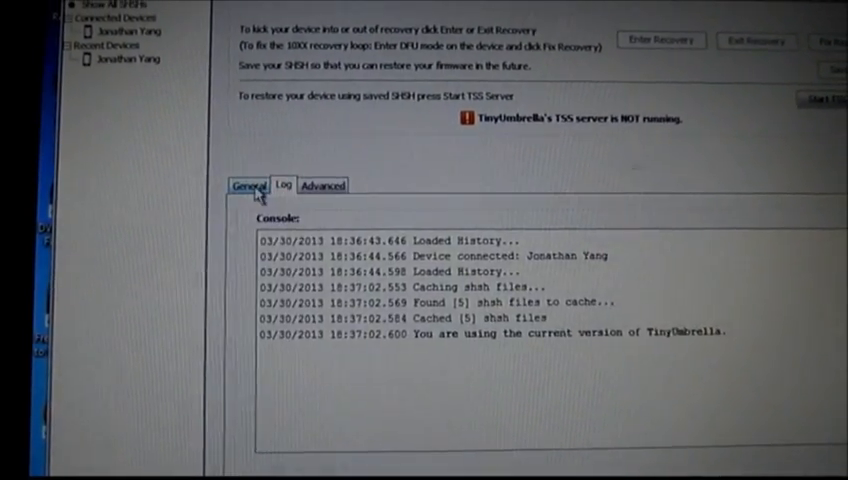
{"action": "left_click", "coordinate": [246, 184]}
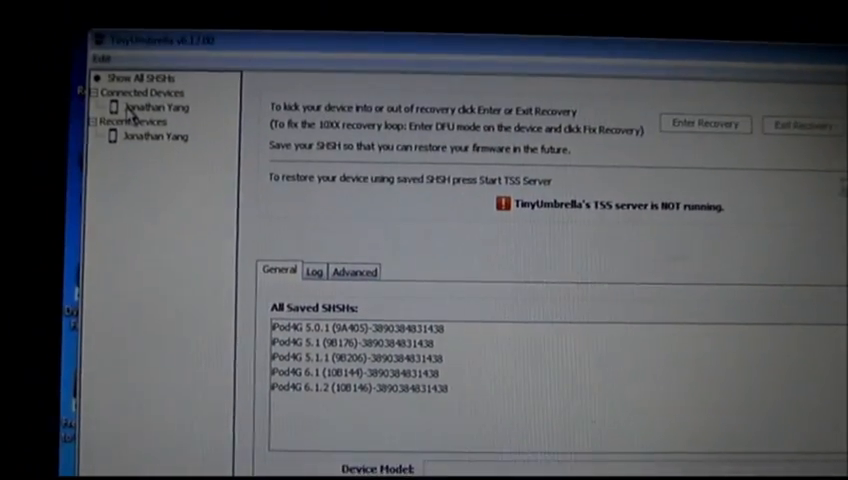
- Select the connected iPod and save its SHSH blobs, listing firmware 5.0.1 through 6.1.2
{"action": "left_click", "coordinate": [150, 100]}
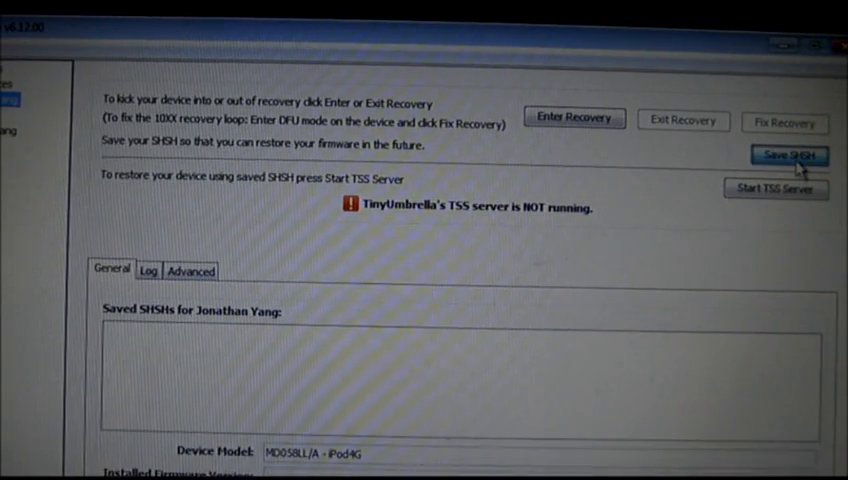
{"action": "left_click", "coordinate": [788, 156]}
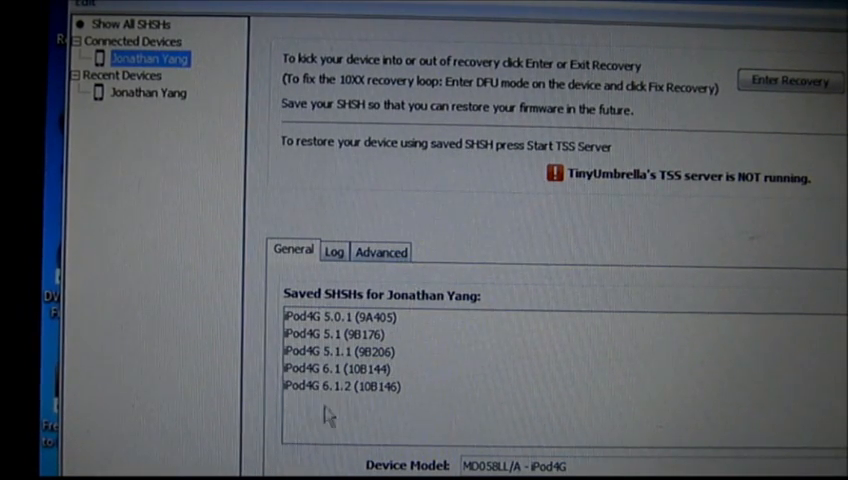
{"action": "mouse_move", "coordinate": [356, 344]}
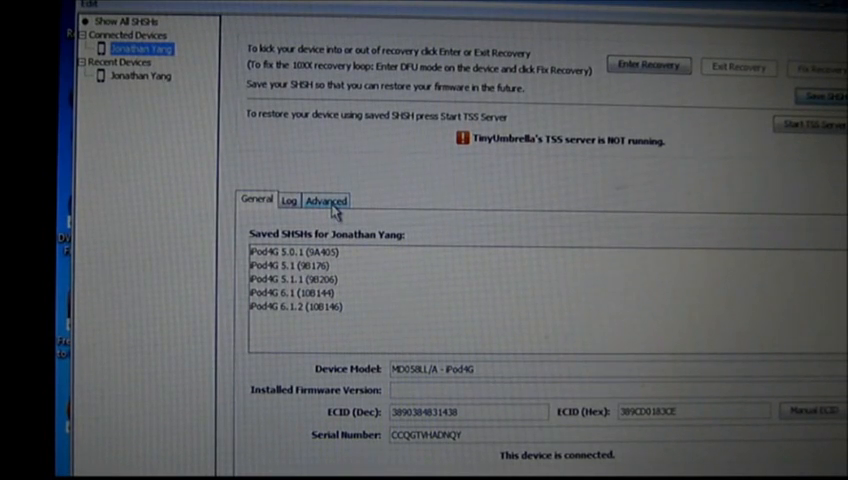
- View the Save SHSH Directory setting under Advanced
{"action": "left_click", "coordinate": [324, 200]}
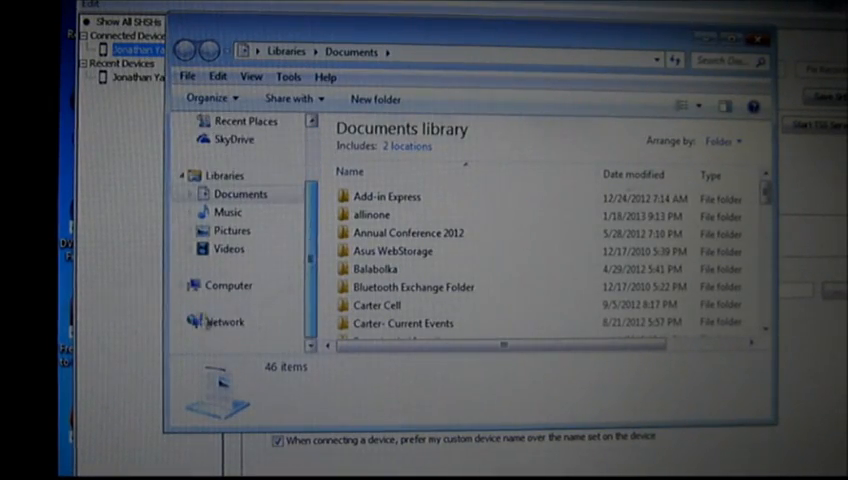
- Go to the Computer view listing the drives, including Local Disk (C:)
{"action": "left_click", "coordinate": [226, 284]}
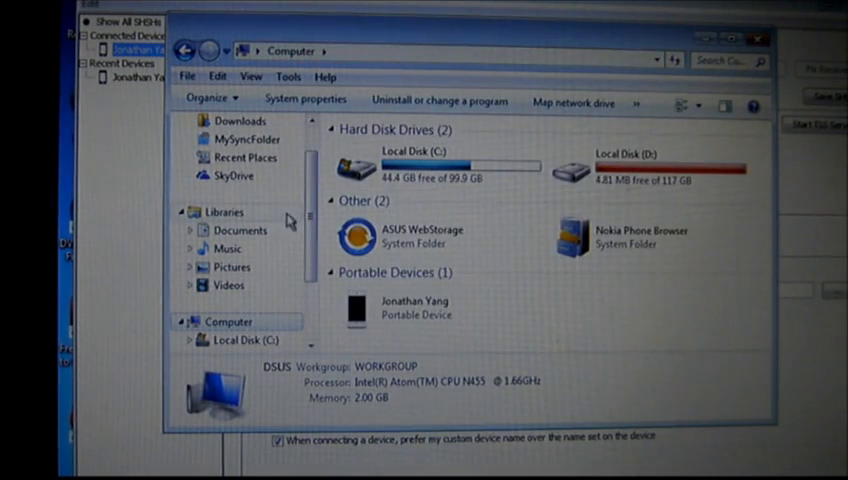
{"action": "mouse_move", "coordinate": [424, 164]}
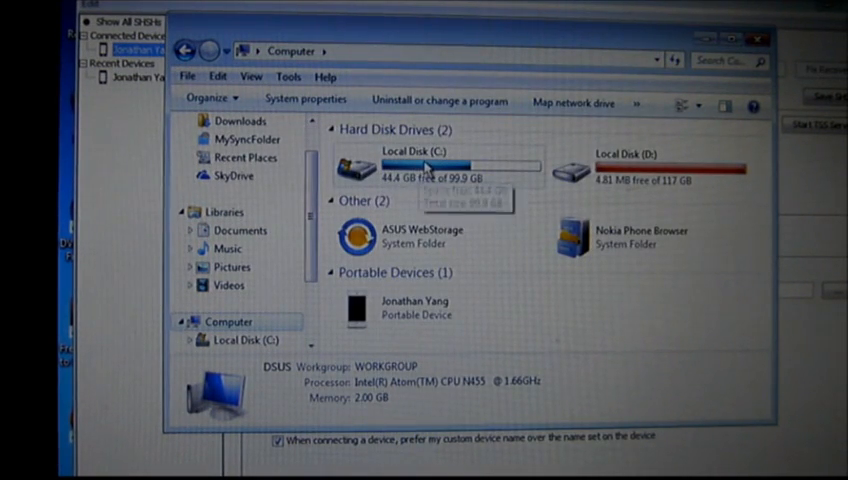
{"action": "mouse_move", "coordinate": [440, 160]}
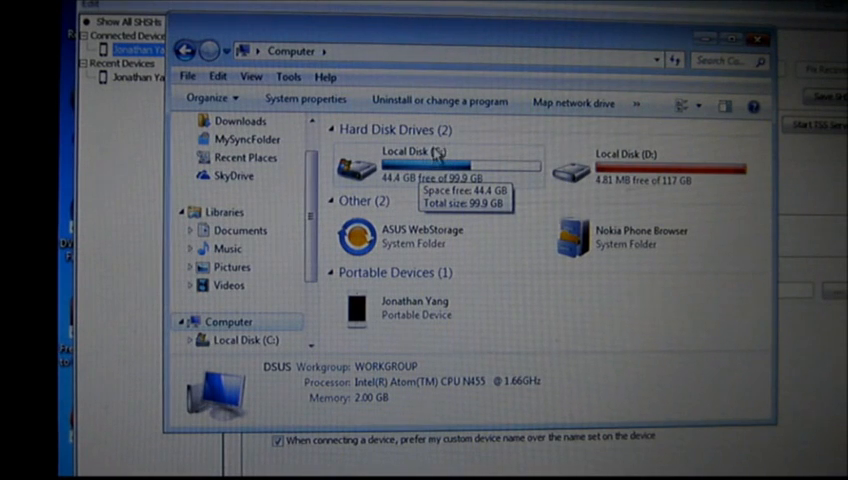
- Navigate Local Disk (C:) > Users > the user's profile folder and open the .shsh folder
{"action": "double_click", "coordinate": [420, 164]}
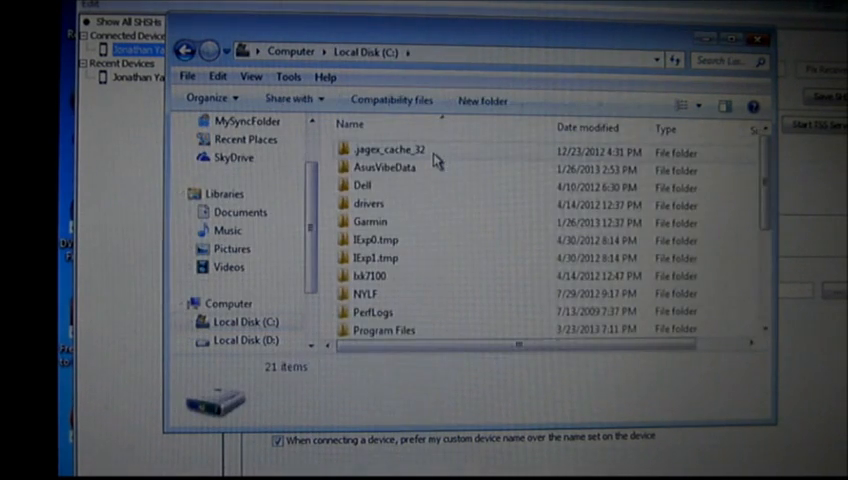
{"action": "scroll", "scroll_direction": "down", "scroll_amount": 3}
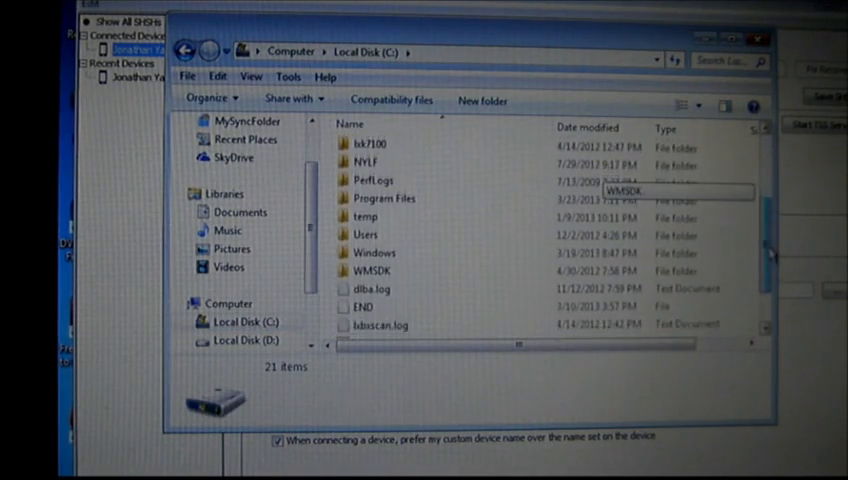
{"action": "left_click", "coordinate": [366, 234]}
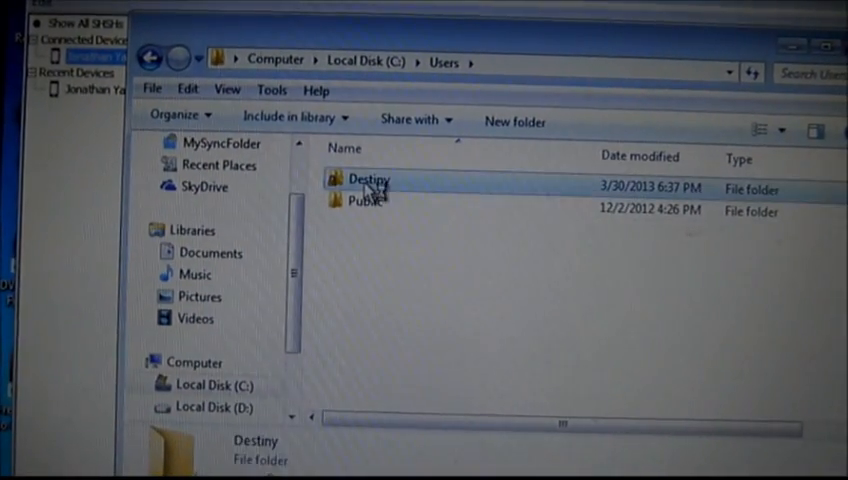
{"action": "double_click", "coordinate": [368, 180]}
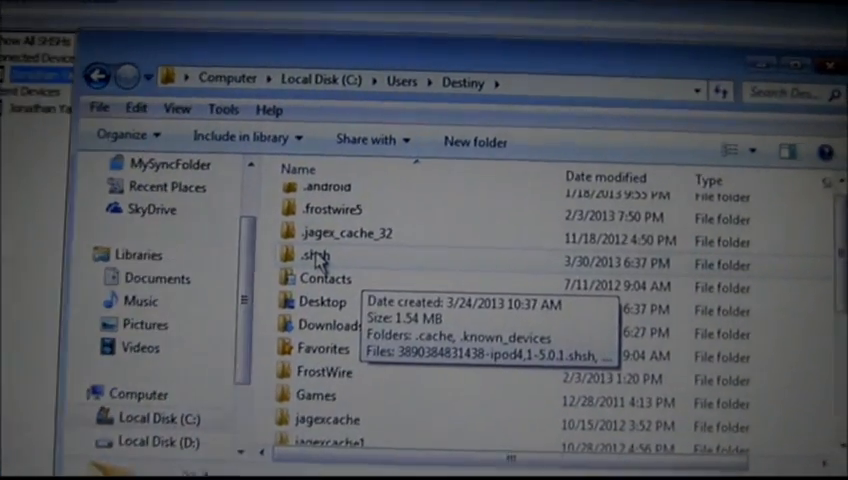
{"action": "left_click", "coordinate": [312, 256]}
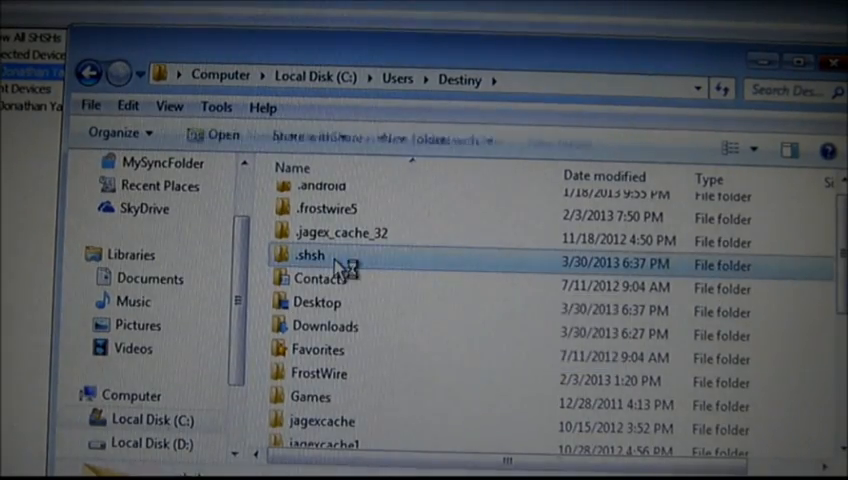
{"action": "double_click", "coordinate": [310, 256]}
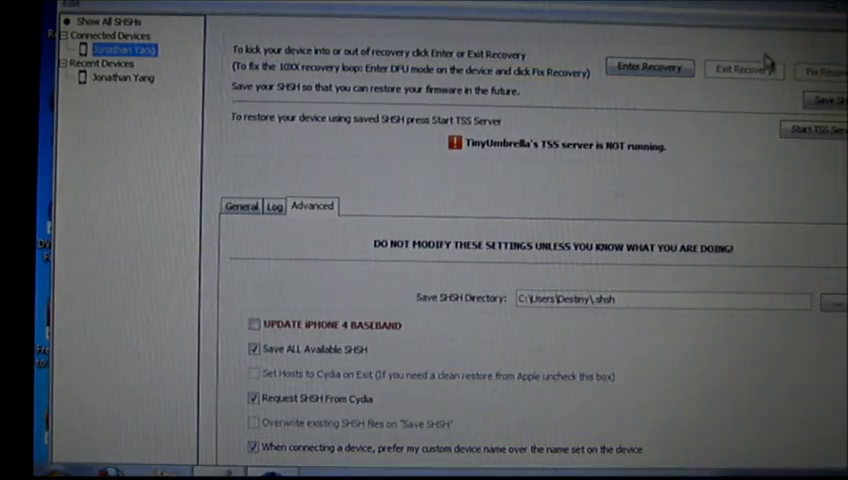
- Return to the General view listing the iPod's five saved SHSH blobs, 5.0.1 to 6.1.2
{"action": "left_click", "coordinate": [240, 206]}
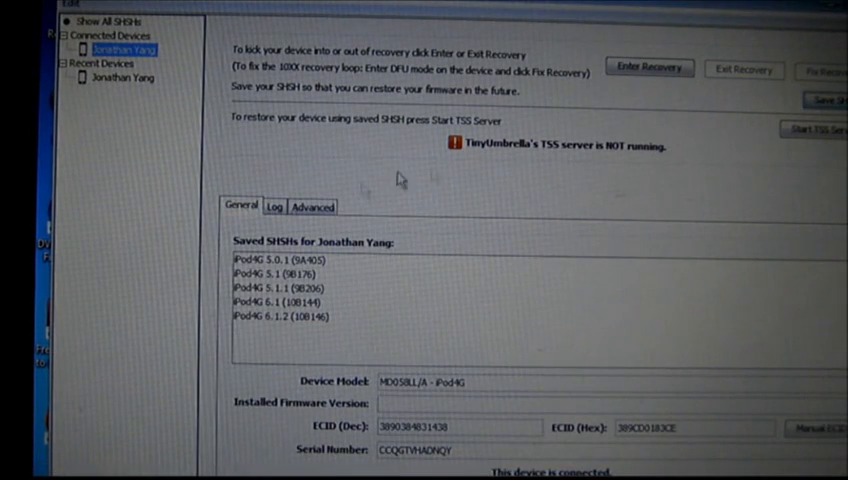
{"action": "mouse_move", "coordinate": [556, 170]}
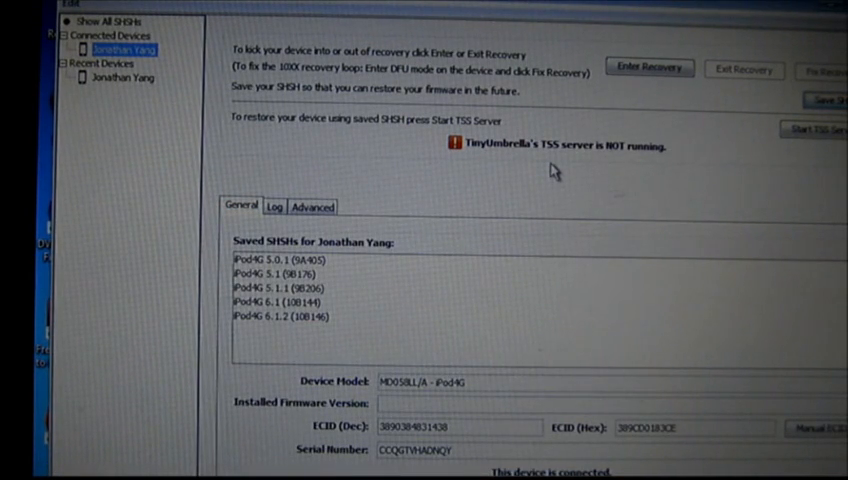